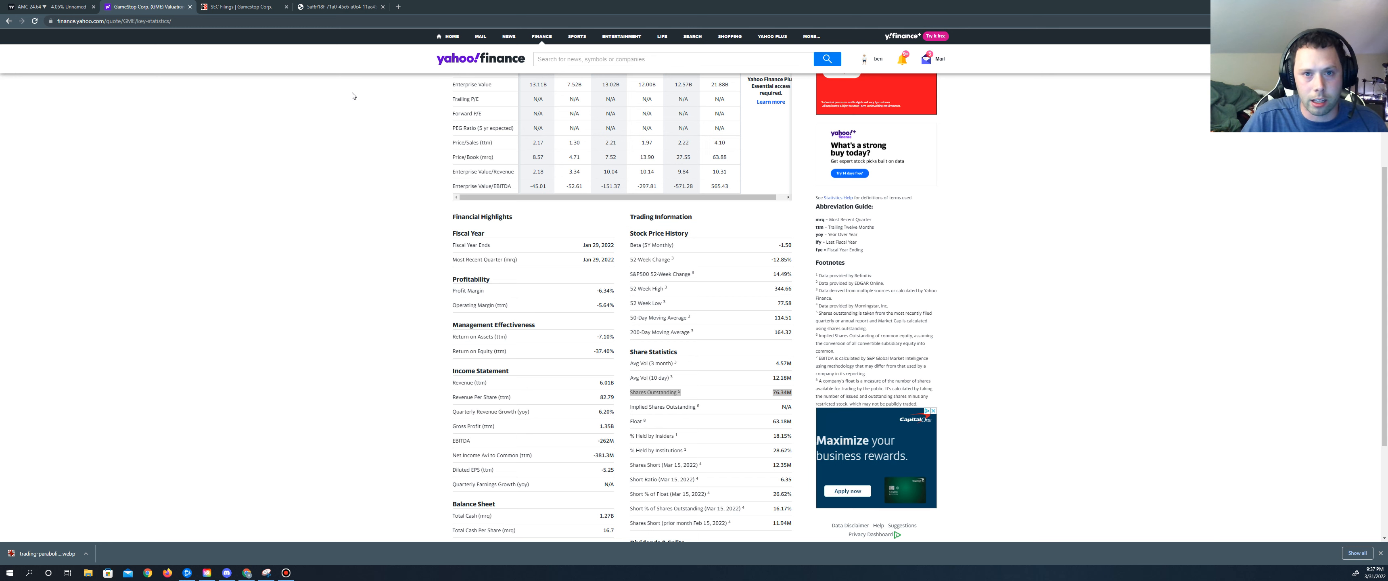
Bring the GameStop 8-K filing forward to read Item 8.01.
{"action": "left_click", "coordinate": [340, 7]}
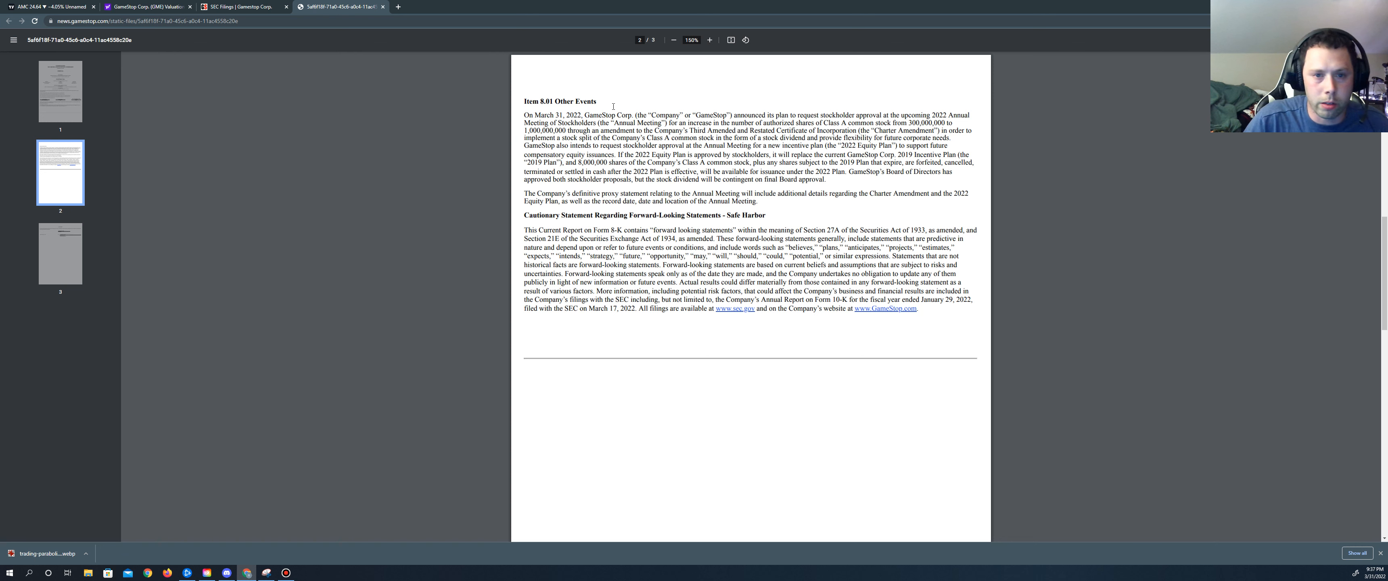
{"action": "mouse_move", "coordinate": [750, 107]}
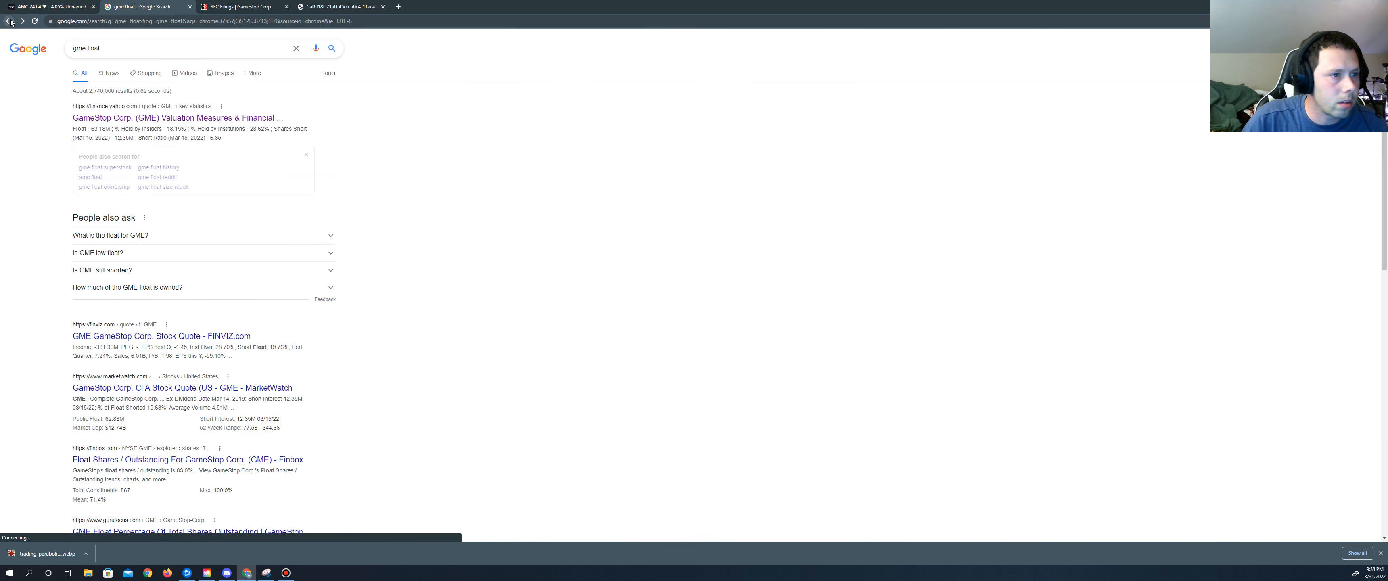
Go to the Finviz GME quote page showing 75.90M shares outstanding and 63.68M float.
{"action": "left_click", "coordinate": [155, 336]}
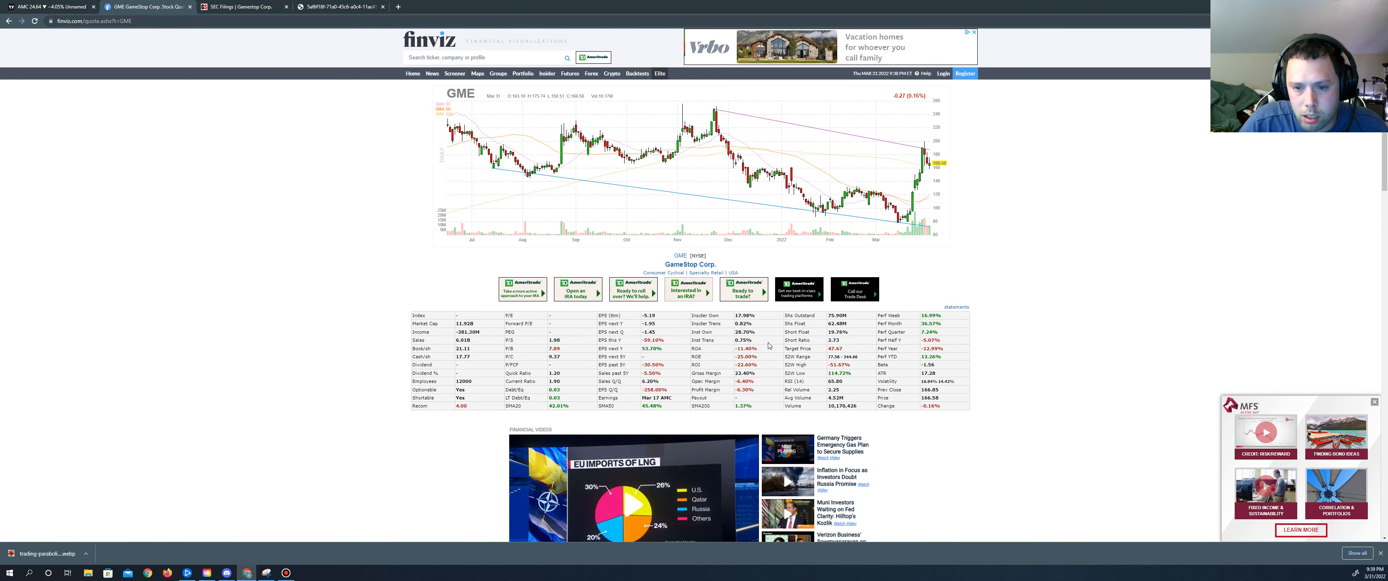
{"action": "mouse_move", "coordinate": [800, 315]}
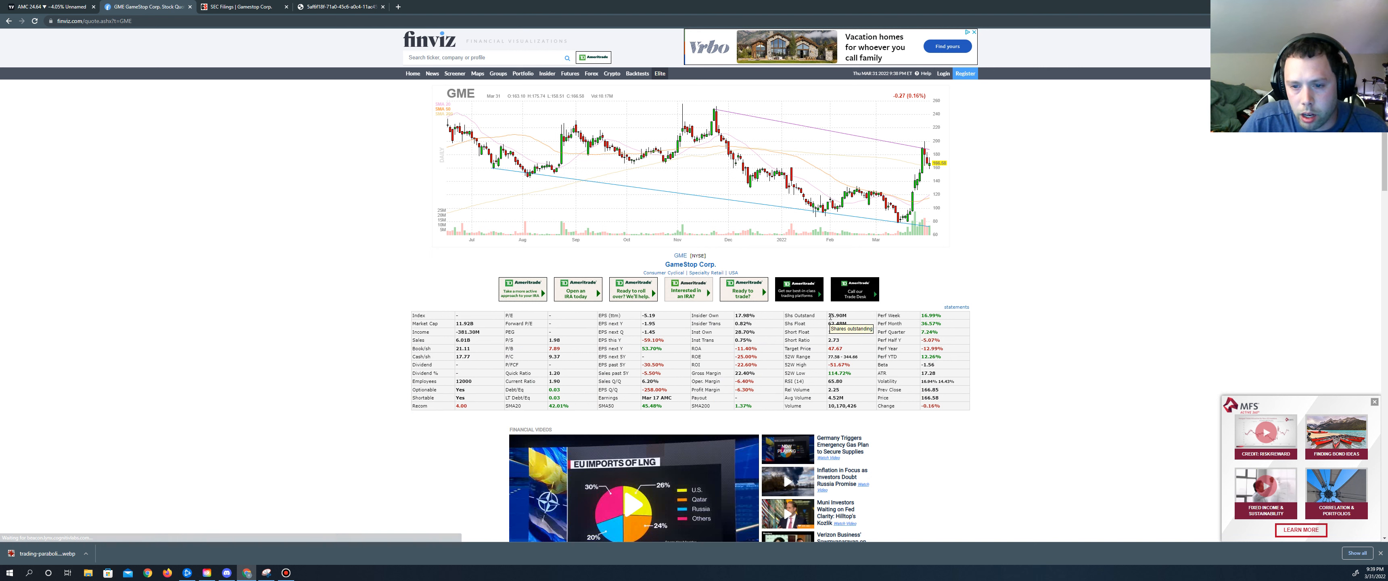
{"action": "mouse_move", "coordinate": [829, 329]}
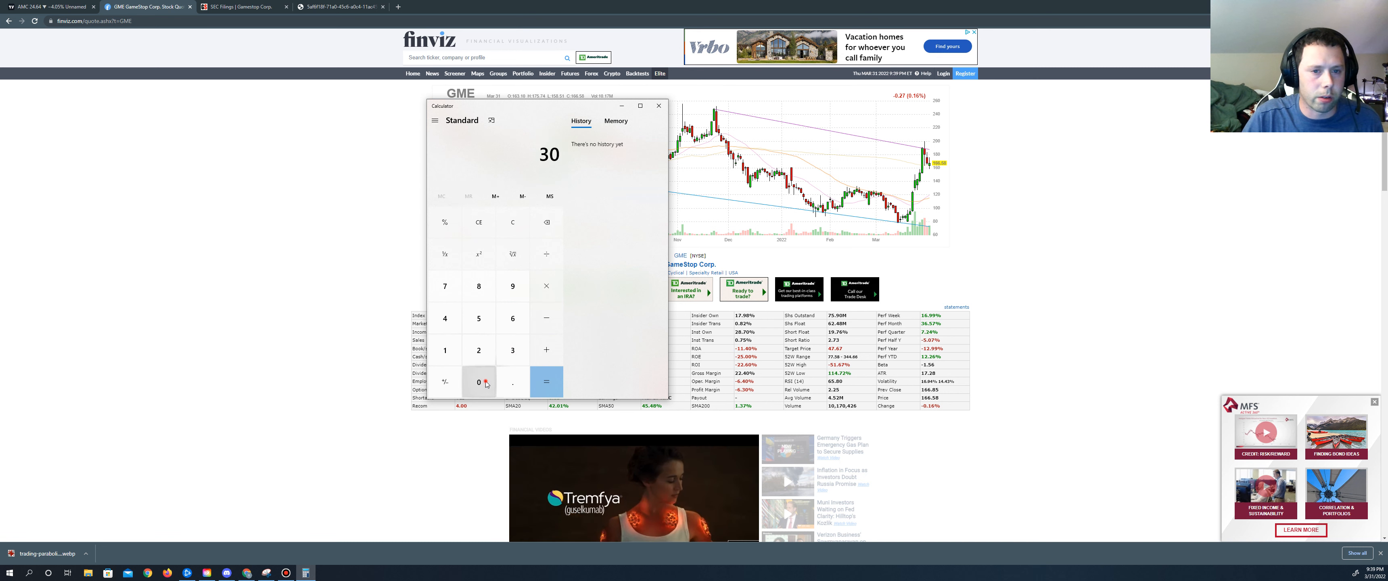
Compute 300,000,000 + 75,000,000 = 375,000,000, then divide by 3 to get 125,000,000.
{"action": "left_click", "coordinate": [478, 381]}
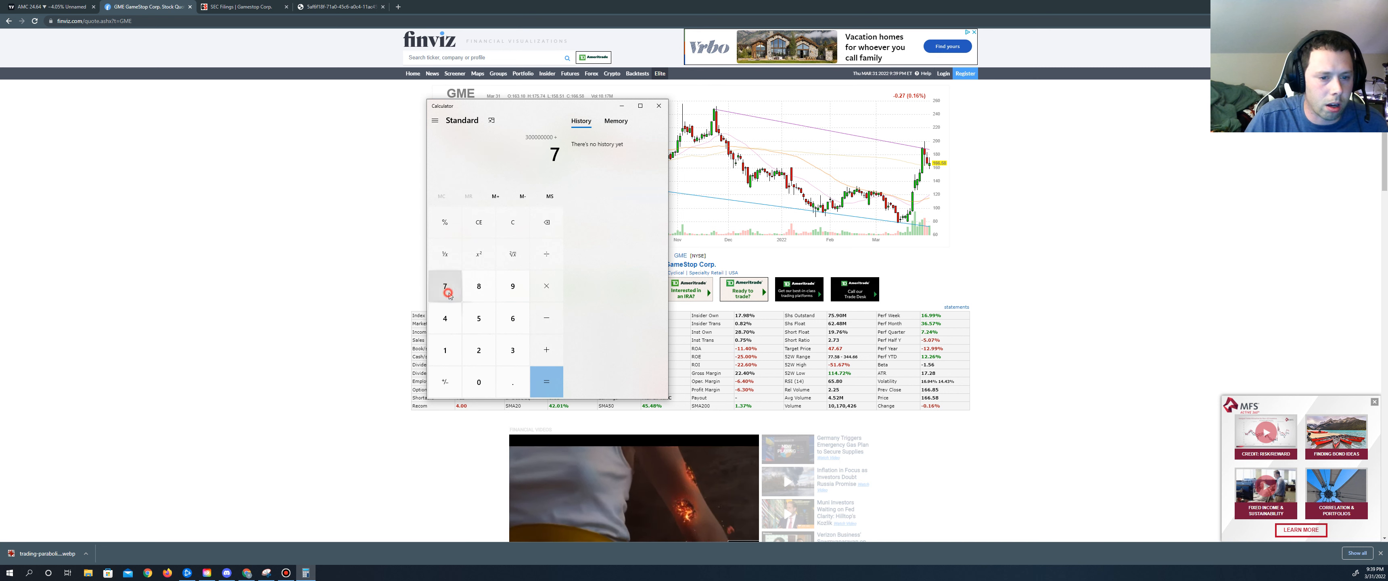
{"action": "left_click", "coordinate": [477, 381]}
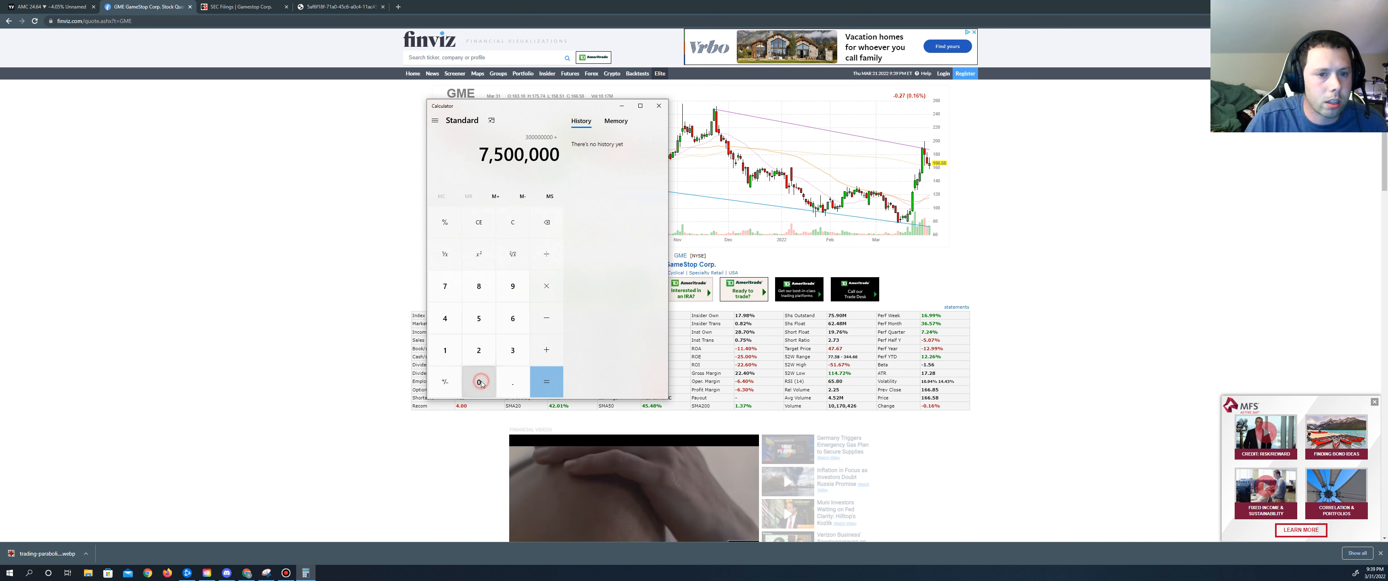
{"action": "left_click", "coordinate": [546, 381]}
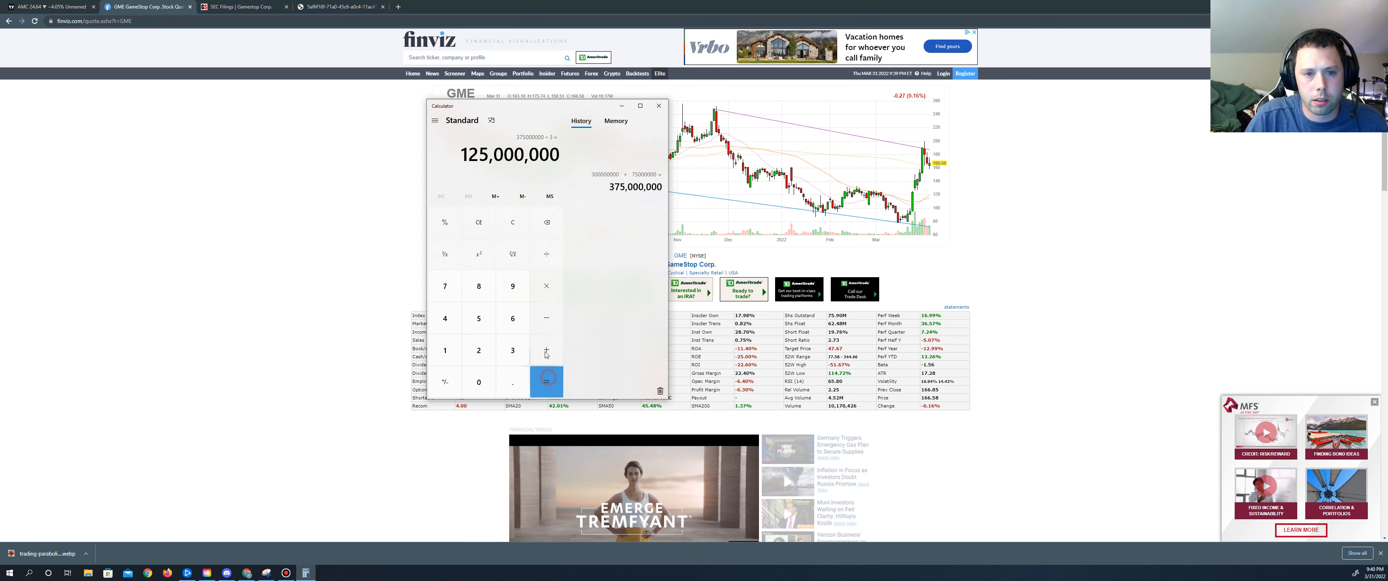
{"action": "left_click", "coordinate": [546, 382]}
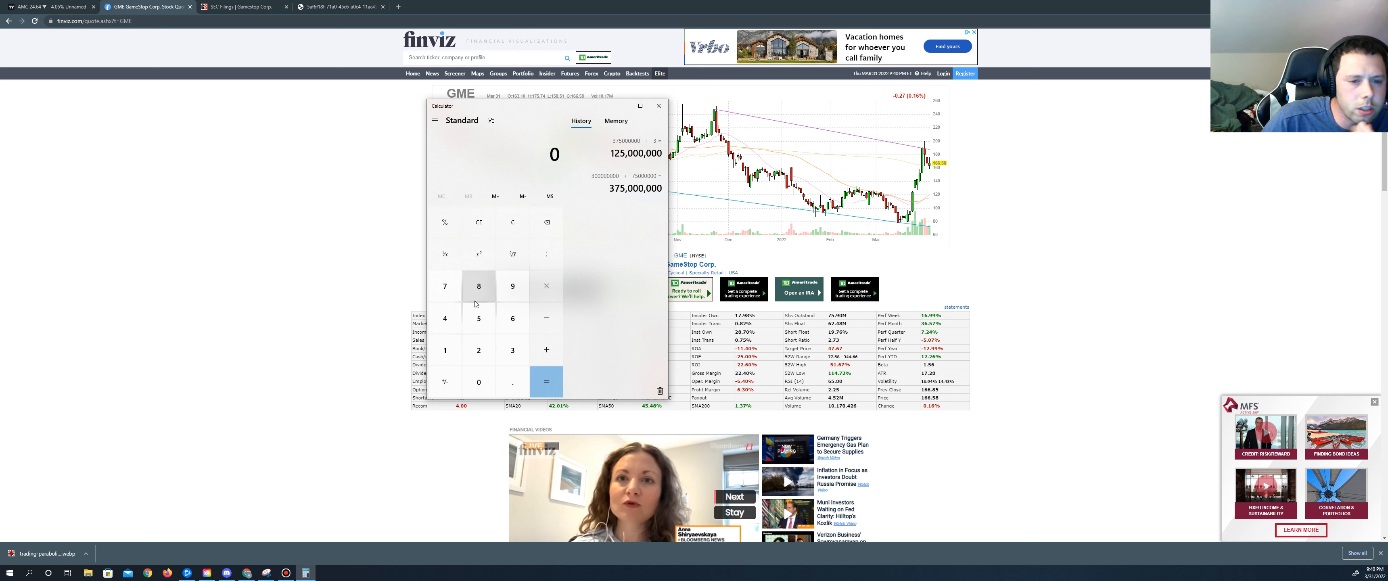
Multiply 75,000,000 by 7 to get the 525,000,000 seven-for-one share total.
{"action": "left_click", "coordinate": [478, 317]}
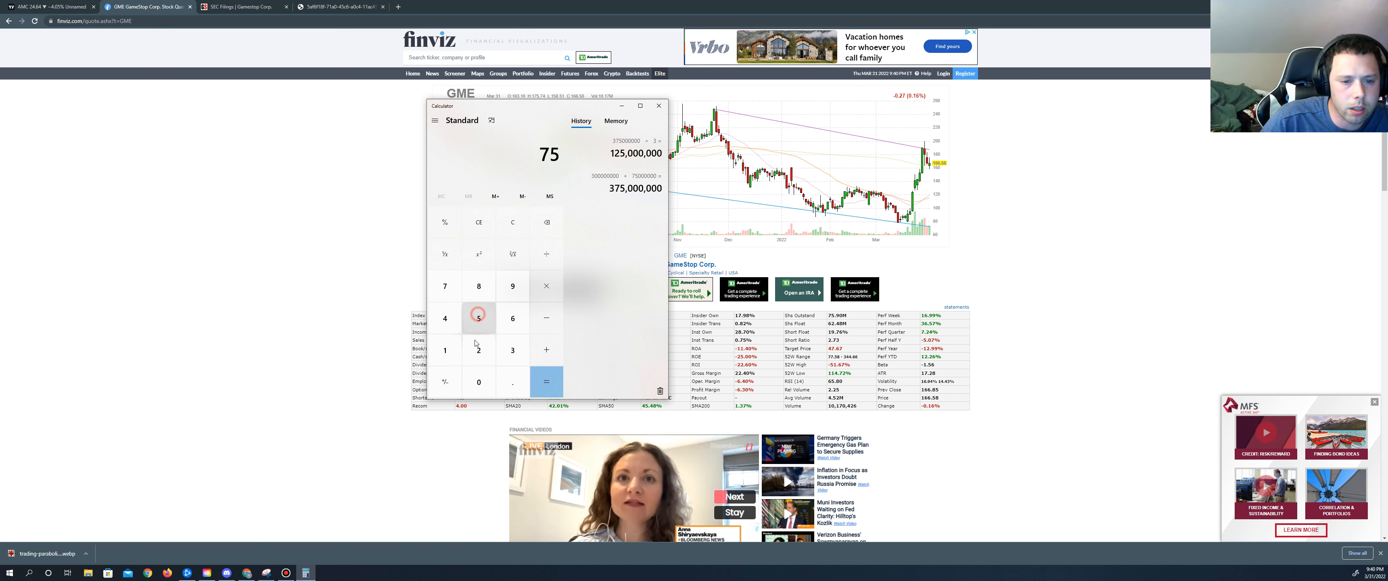
{"action": "left_click", "coordinate": [478, 381]}
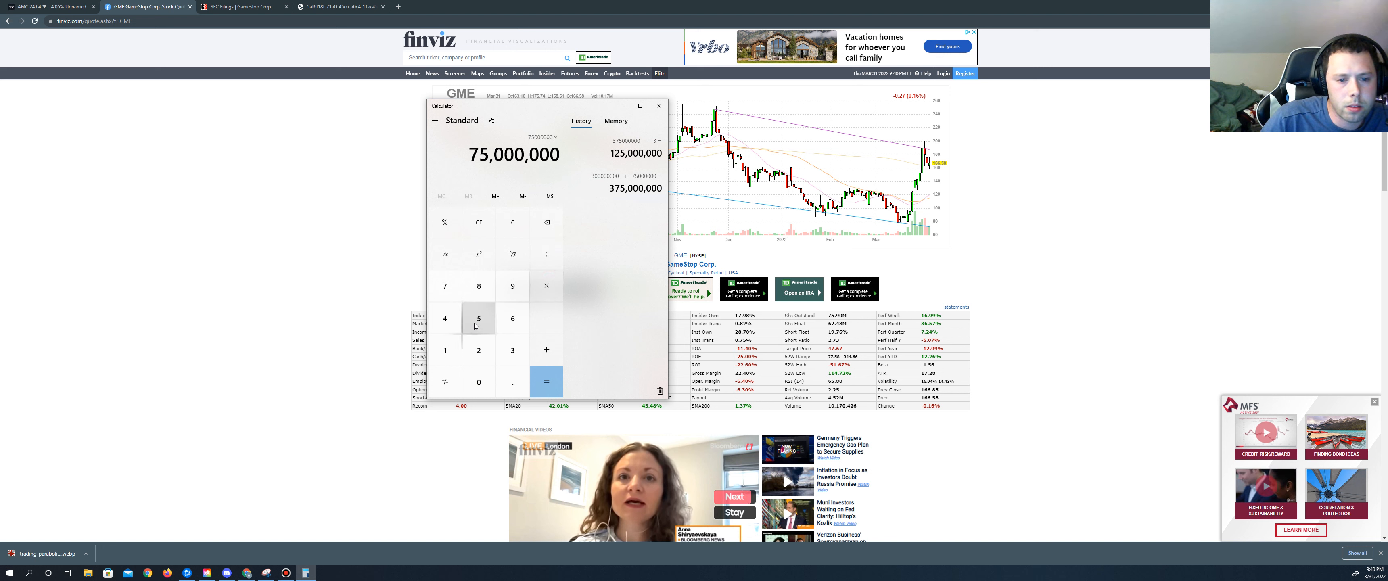
{"action": "left_click", "coordinate": [546, 382]}
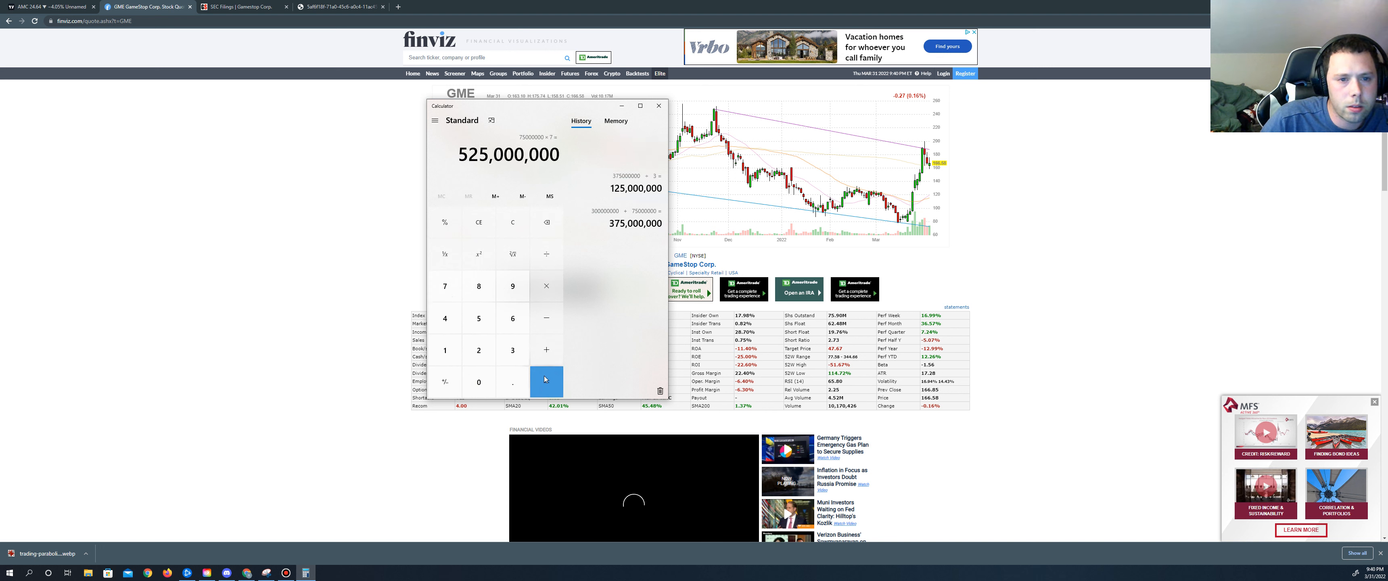
{"action": "left_click", "coordinate": [546, 381]}
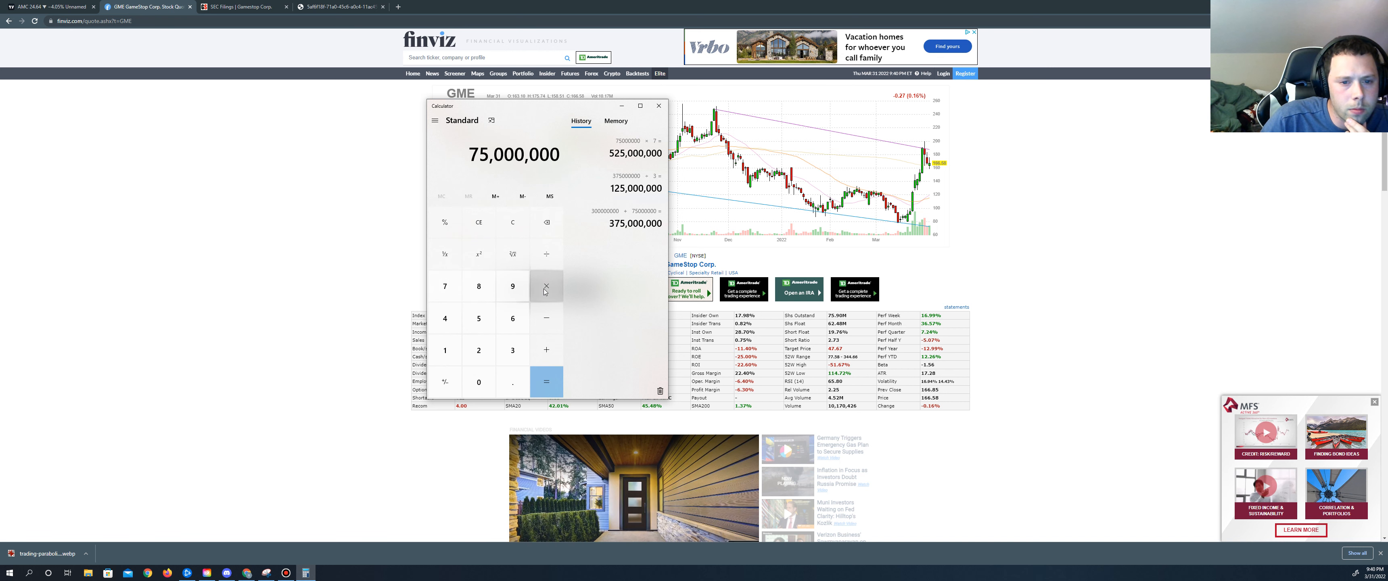
Multiply 75,000,000 by 3 and 5 for 225M and 375M estimates, then close Calculator.
{"action": "left_click", "coordinate": [546, 382]}
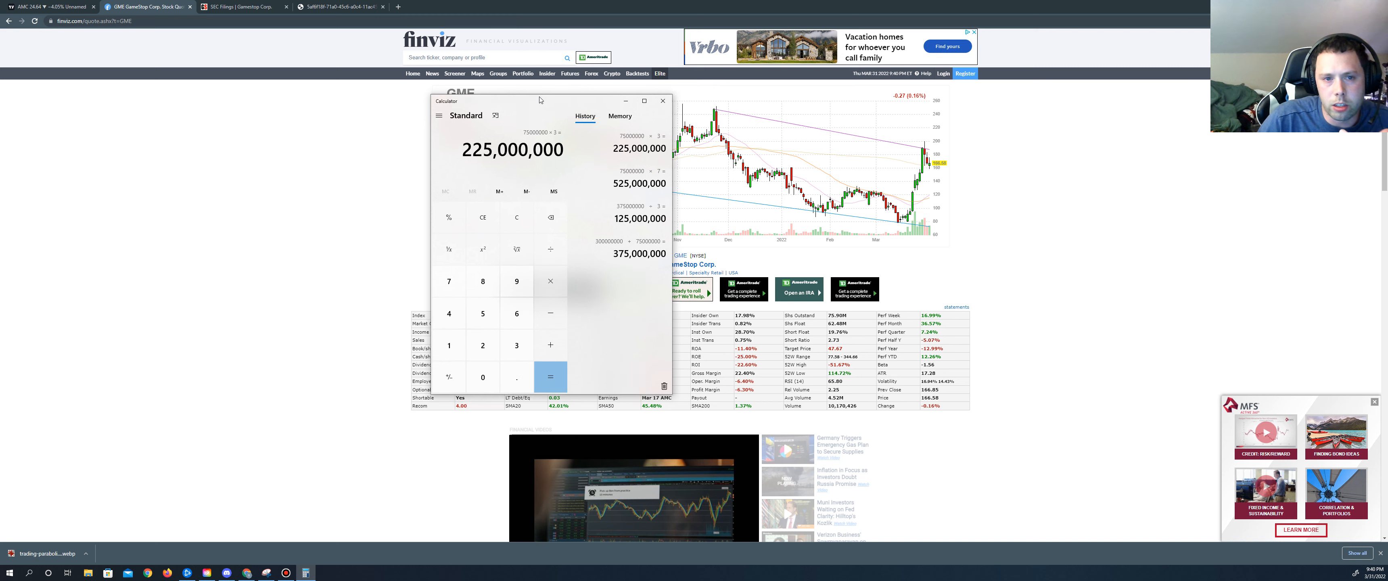
{"action": "left_click_drag", "start_coordinate": [540, 100], "coordinate": [542, 86]}
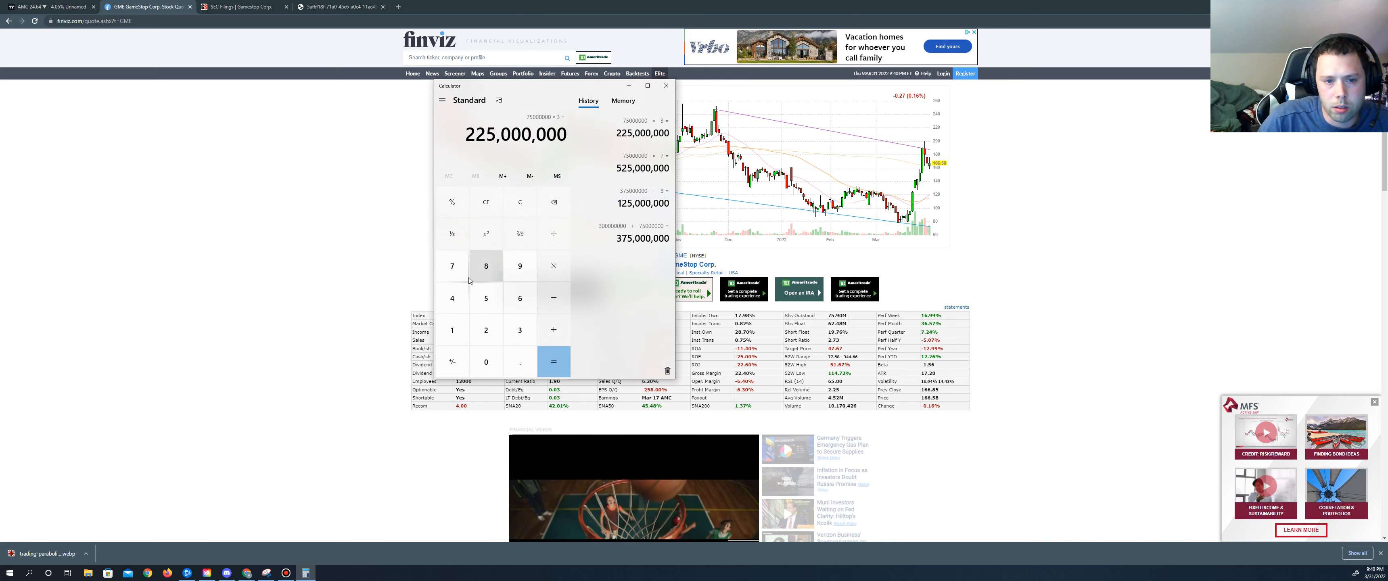
{"action": "left_click", "coordinate": [451, 266]}
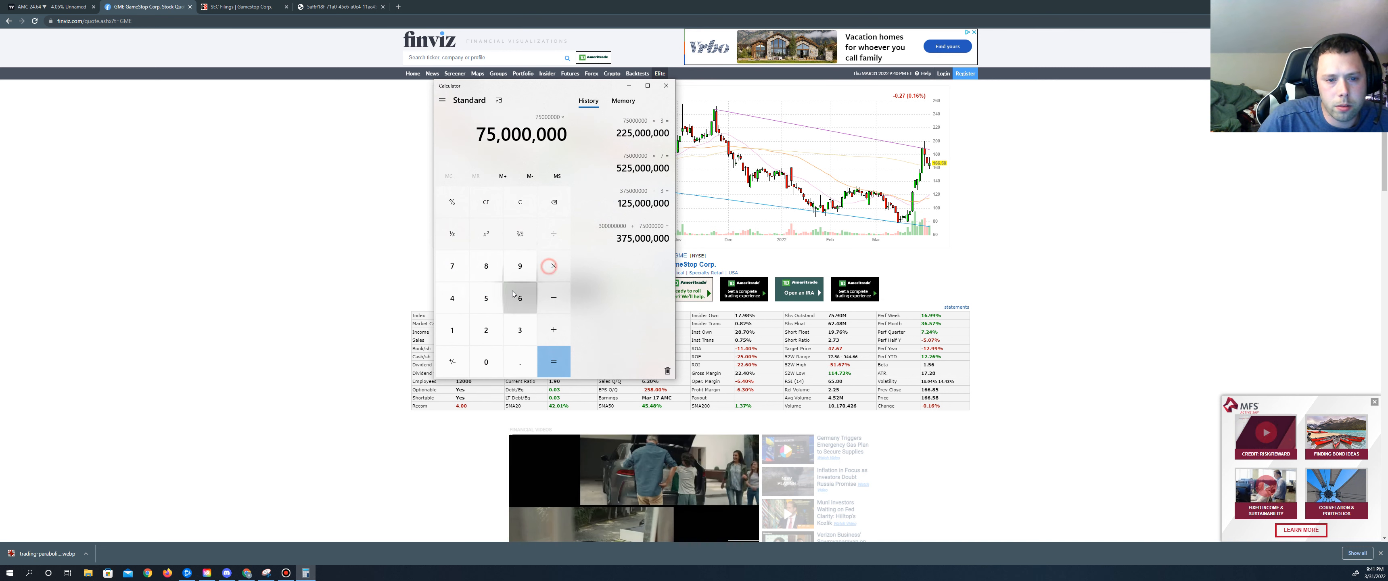
{"action": "left_click", "coordinate": [554, 361]}
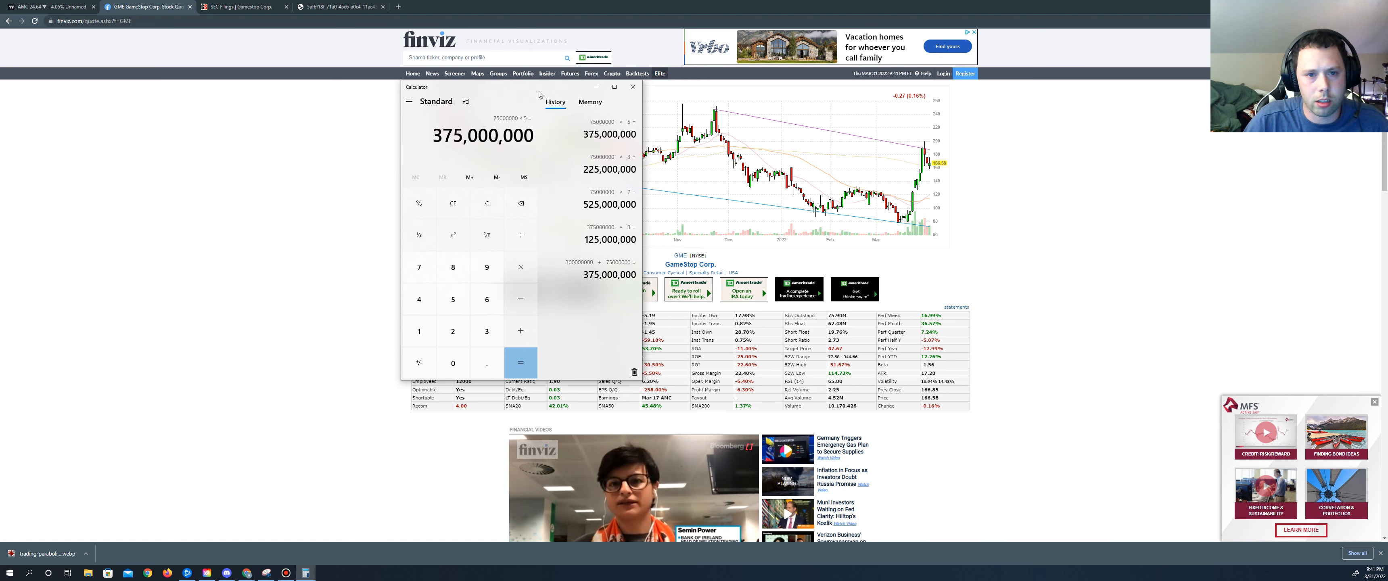
{"action": "left_click", "coordinate": [632, 87]}
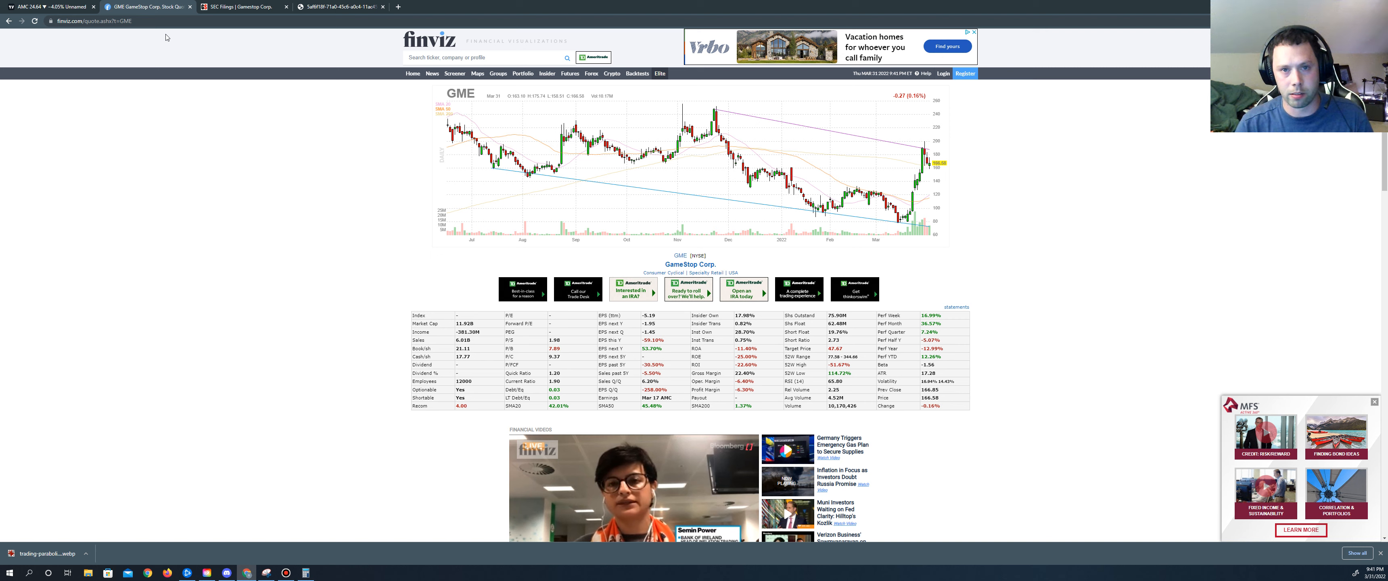
Return to the GameStop 8-K filing at Item 8.01 on the proposed stock split.
{"action": "left_click", "coordinate": [340, 7]}
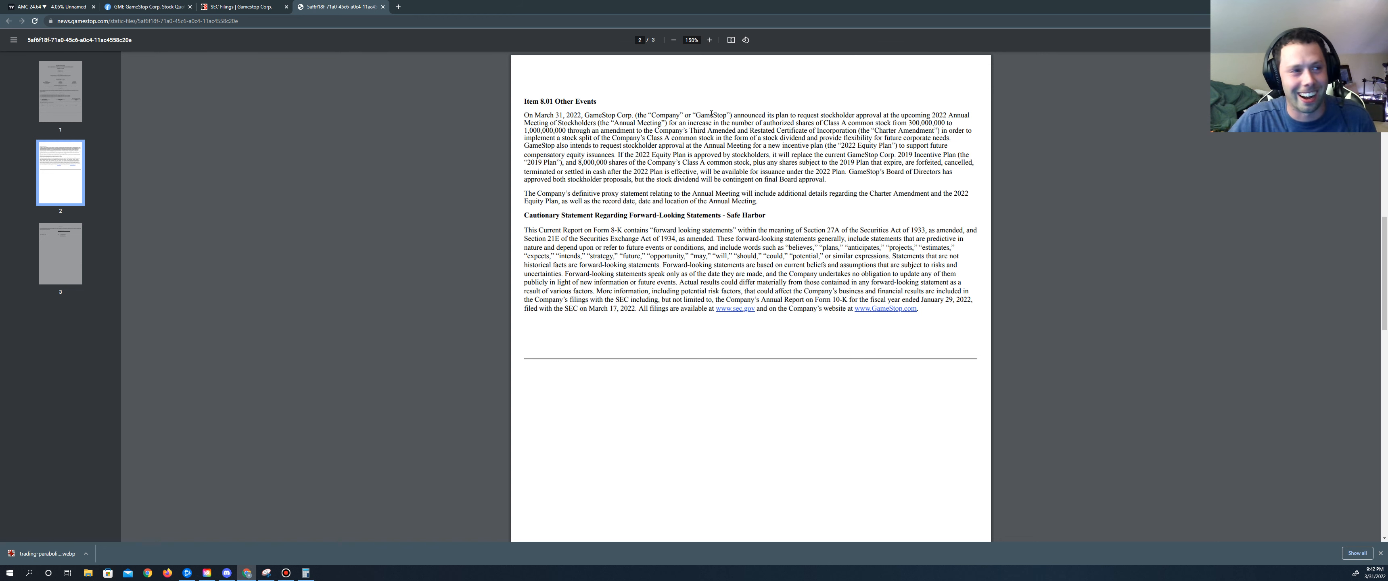
{"action": "mouse_move", "coordinate": [665, 97]}
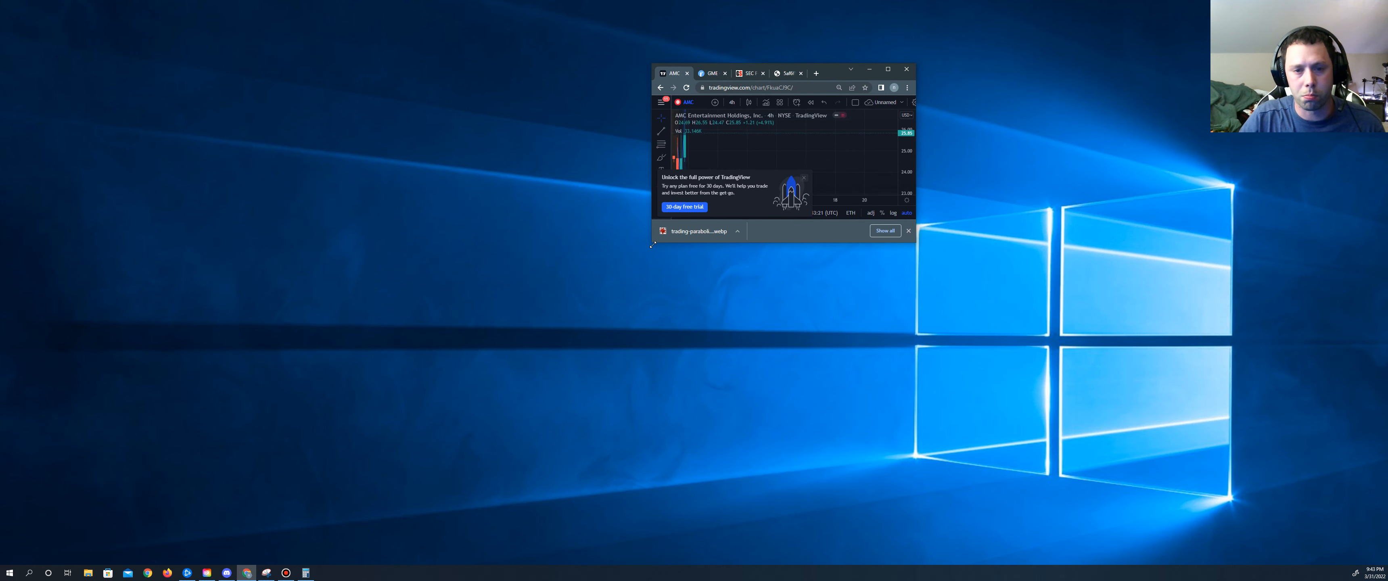
Enlarge the browser window and zoom the GME chart out to span 2021–2022.
{"action": "left_click", "coordinate": [887, 70]}
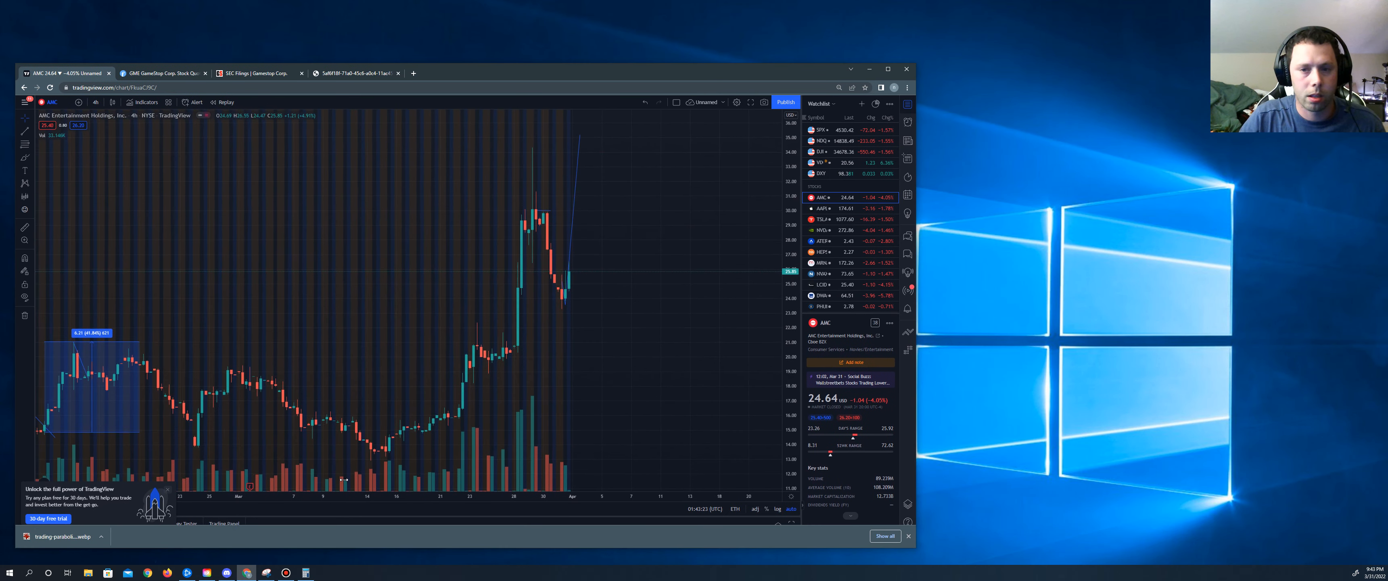
{"action": "scroll", "scroll_direction": "down", "scroll_amount": 3}
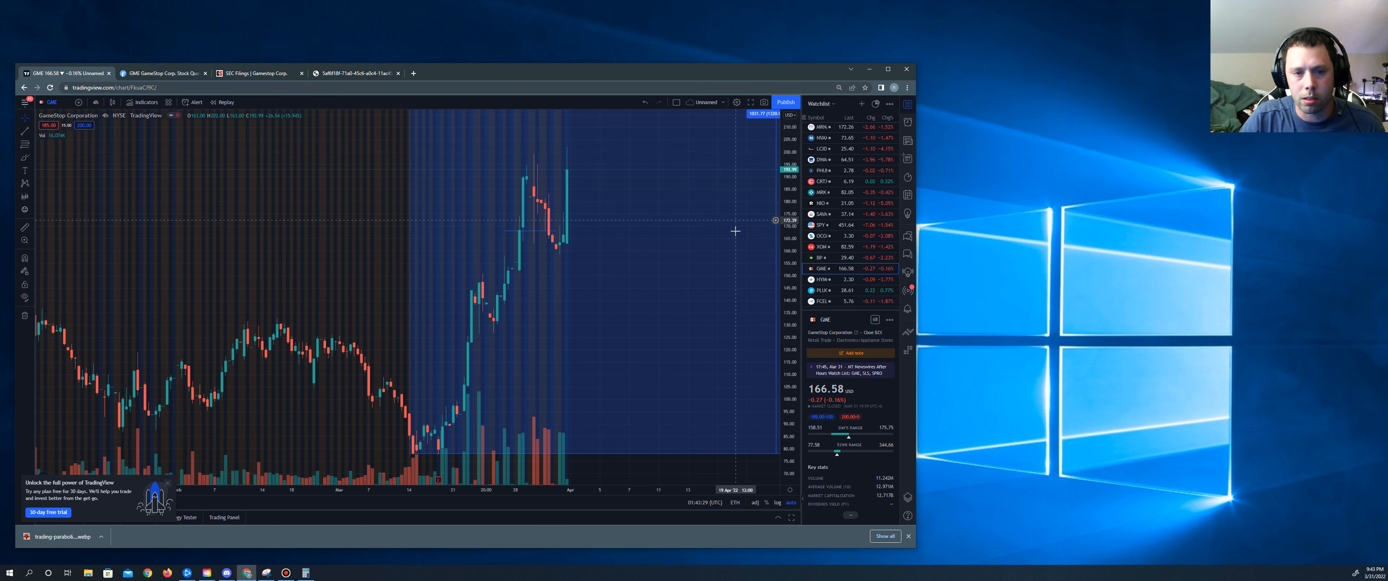
{"action": "mouse_move", "coordinate": [742, 242]}
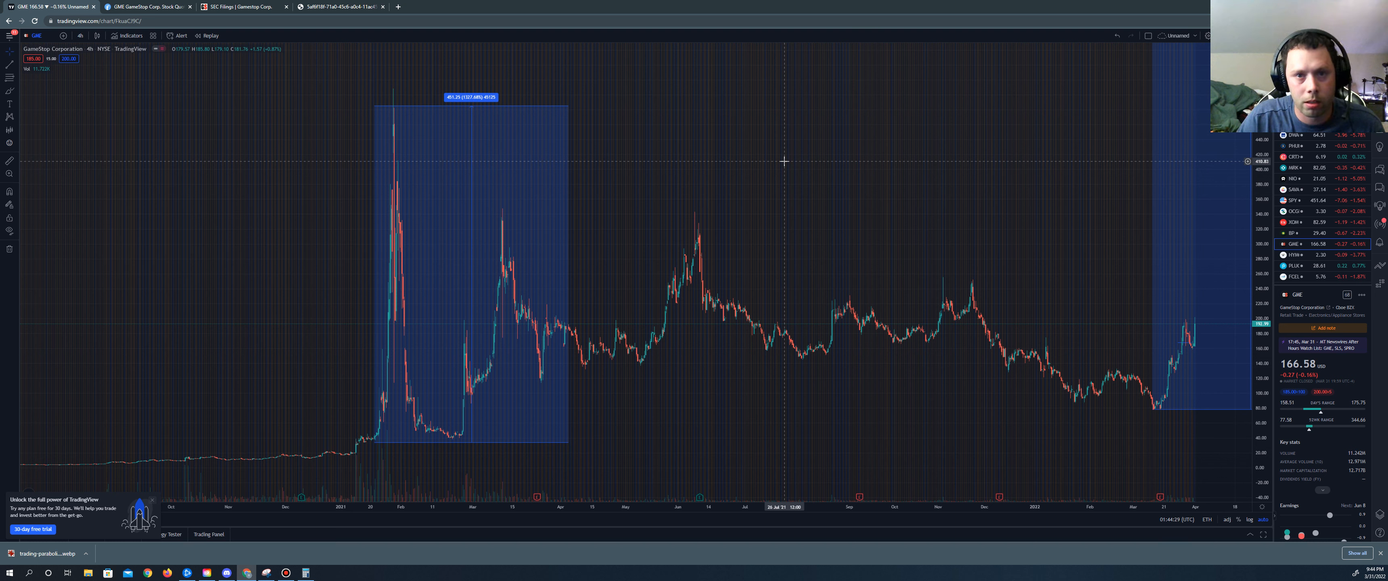
{"action": "mouse_move", "coordinate": [834, 163]}
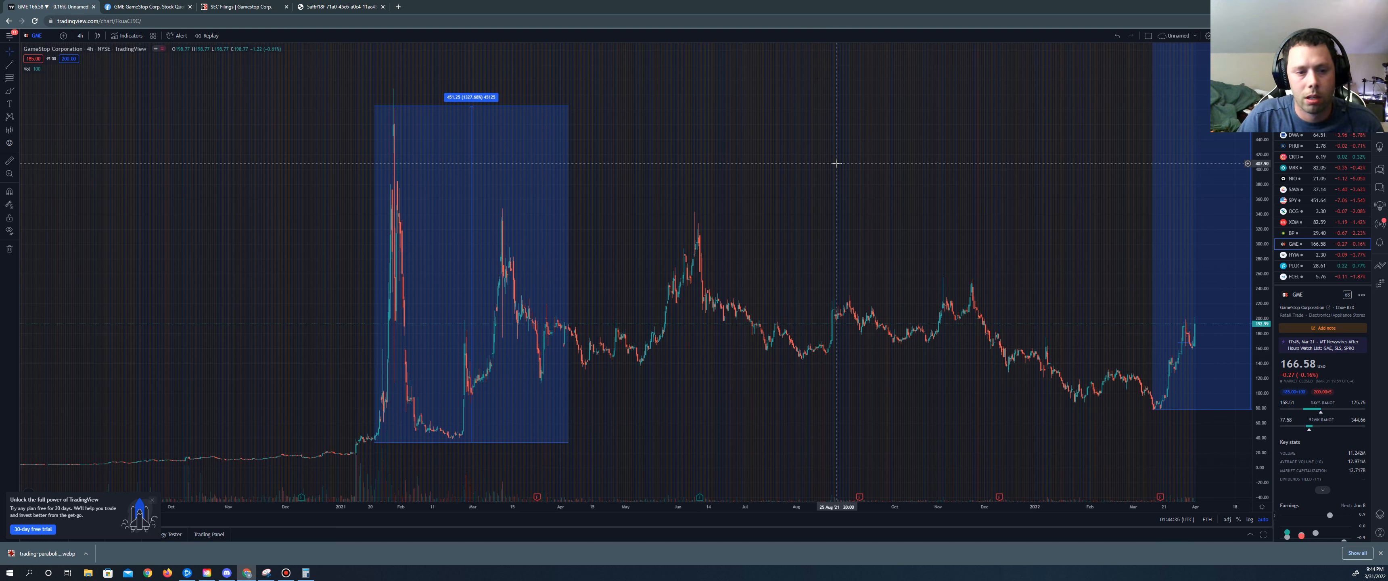
{"action": "mouse_move", "coordinate": [858, 168]}
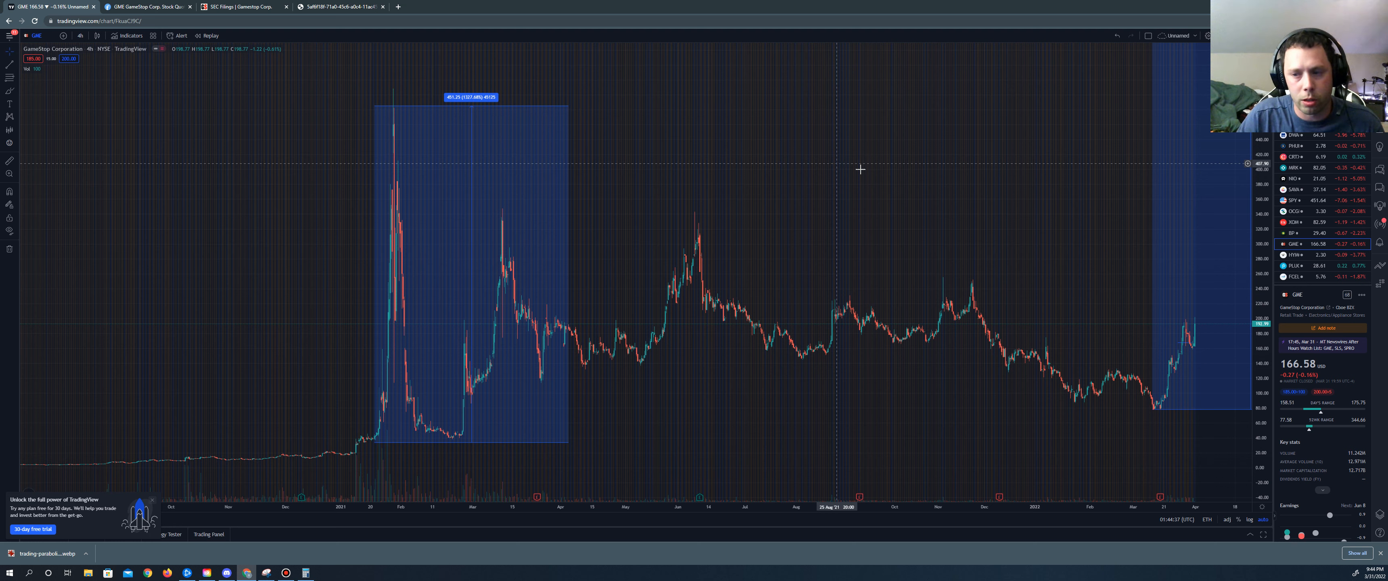
{"action": "mouse_move", "coordinate": [1092, 234]}
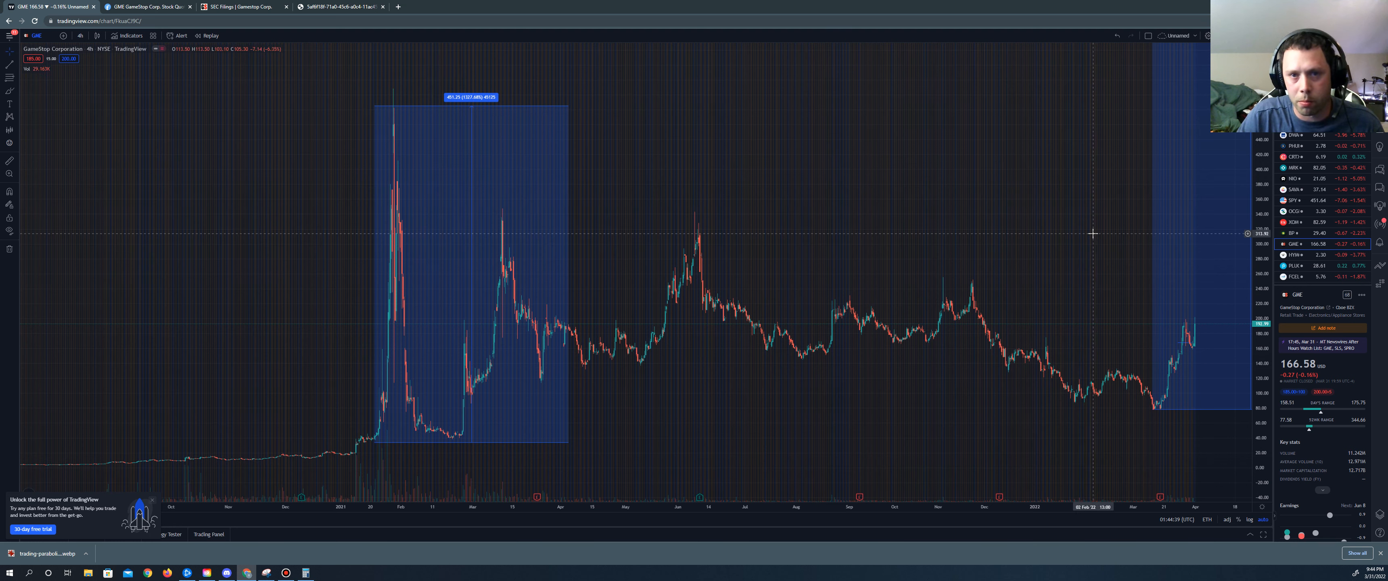
{"action": "mouse_move", "coordinate": [387, 476]}
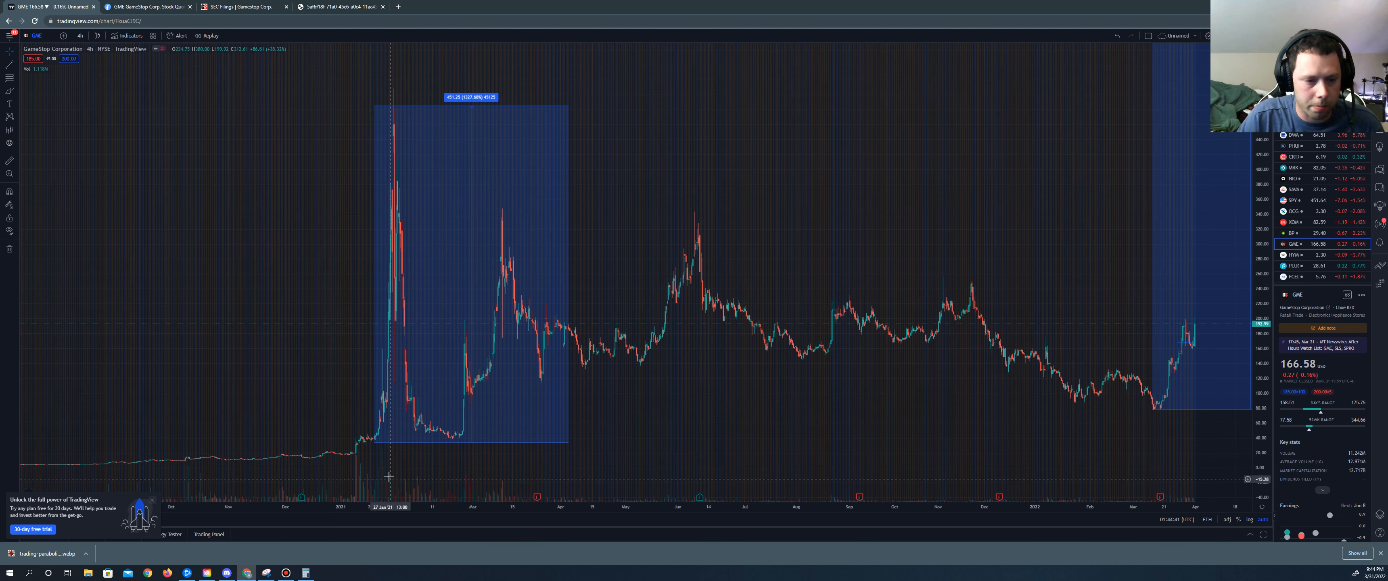
Switch the GME chart to daily candles spanning 2019–2022.
{"action": "left_click", "coordinate": [81, 36]}
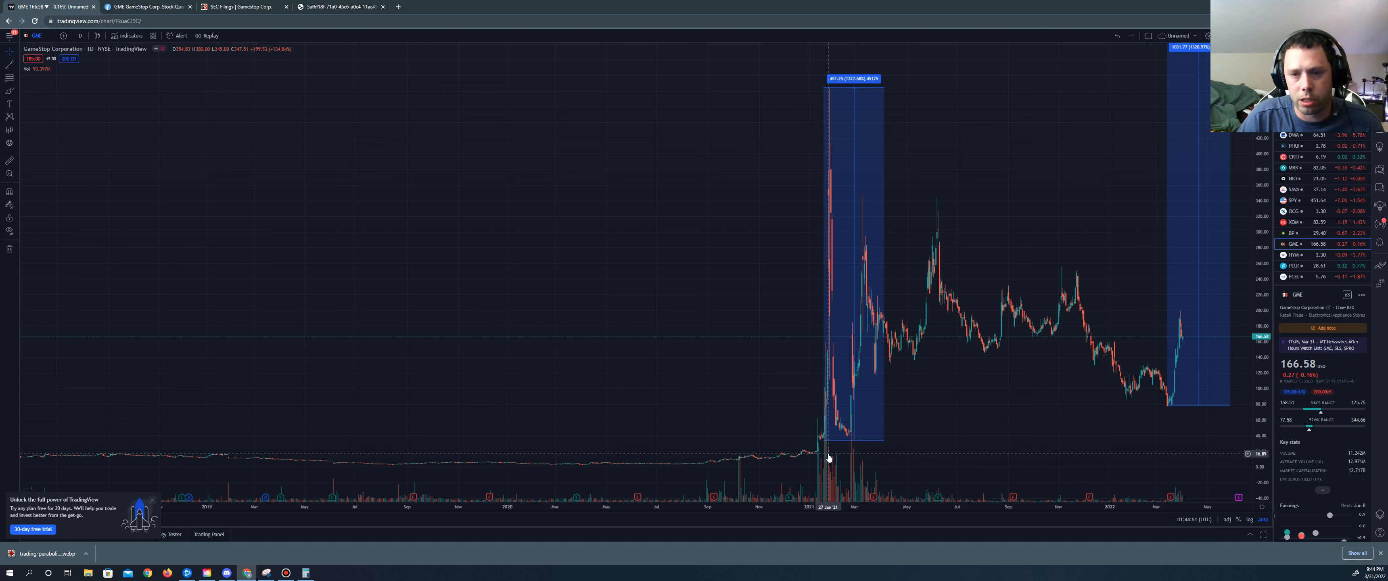
{"action": "mouse_move", "coordinate": [831, 456]}
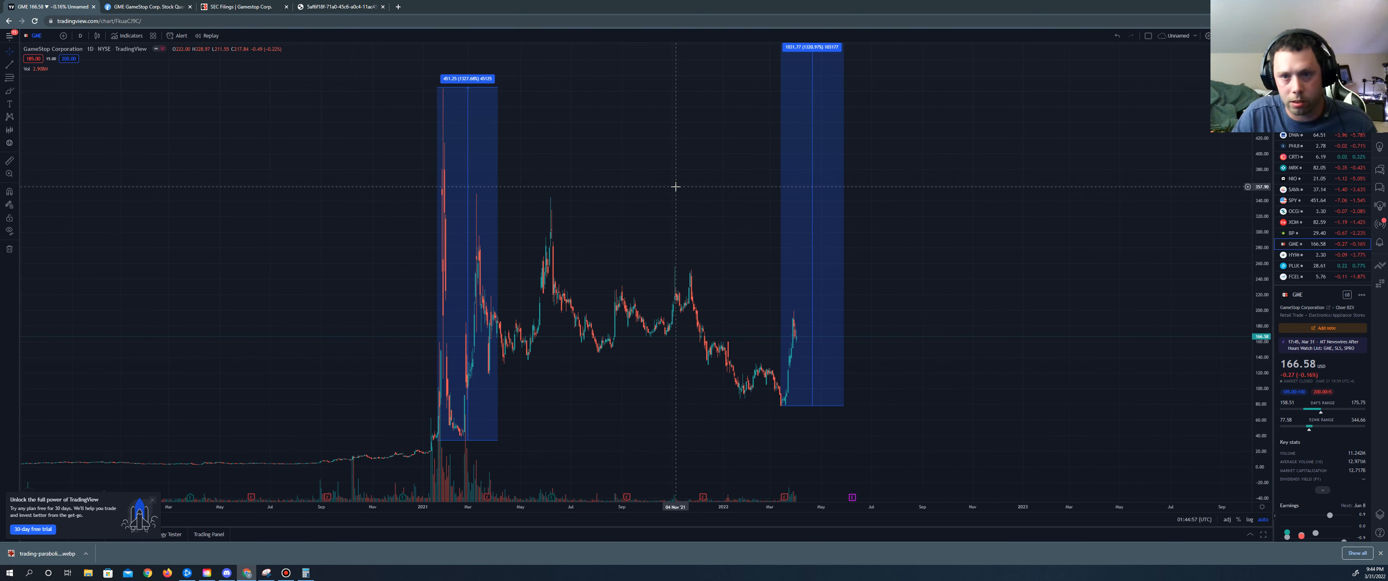
{"action": "mouse_move", "coordinate": [447, 263]}
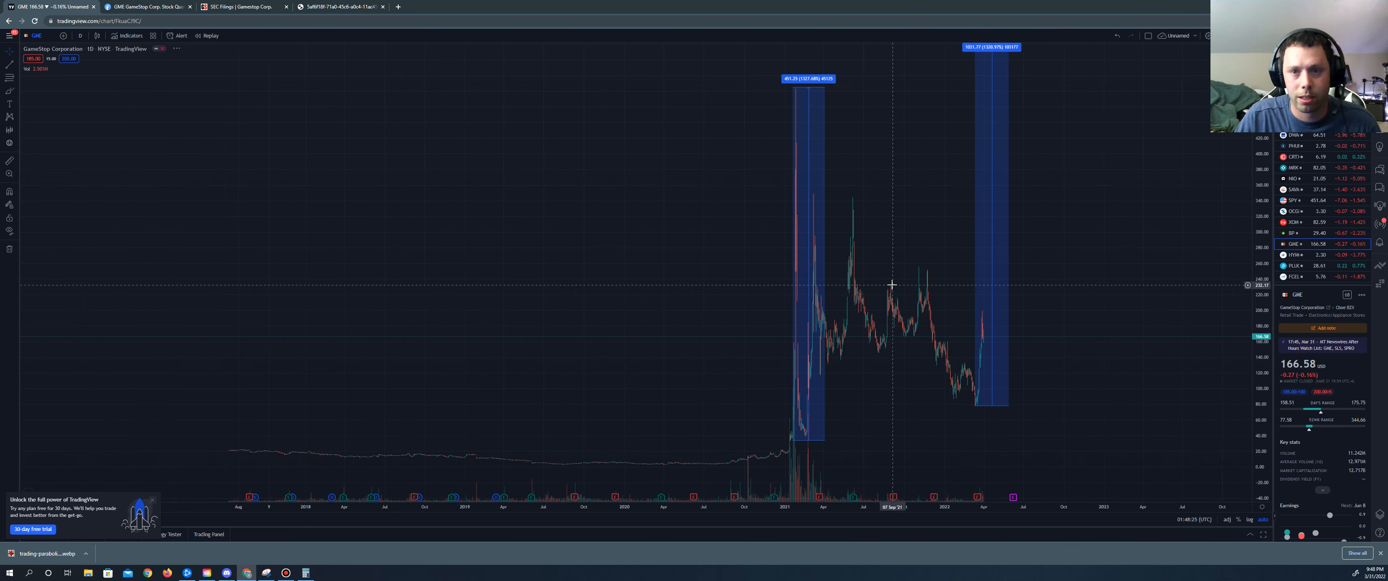
{"action": "scroll", "scroll_direction": "down", "scroll_amount": 3}
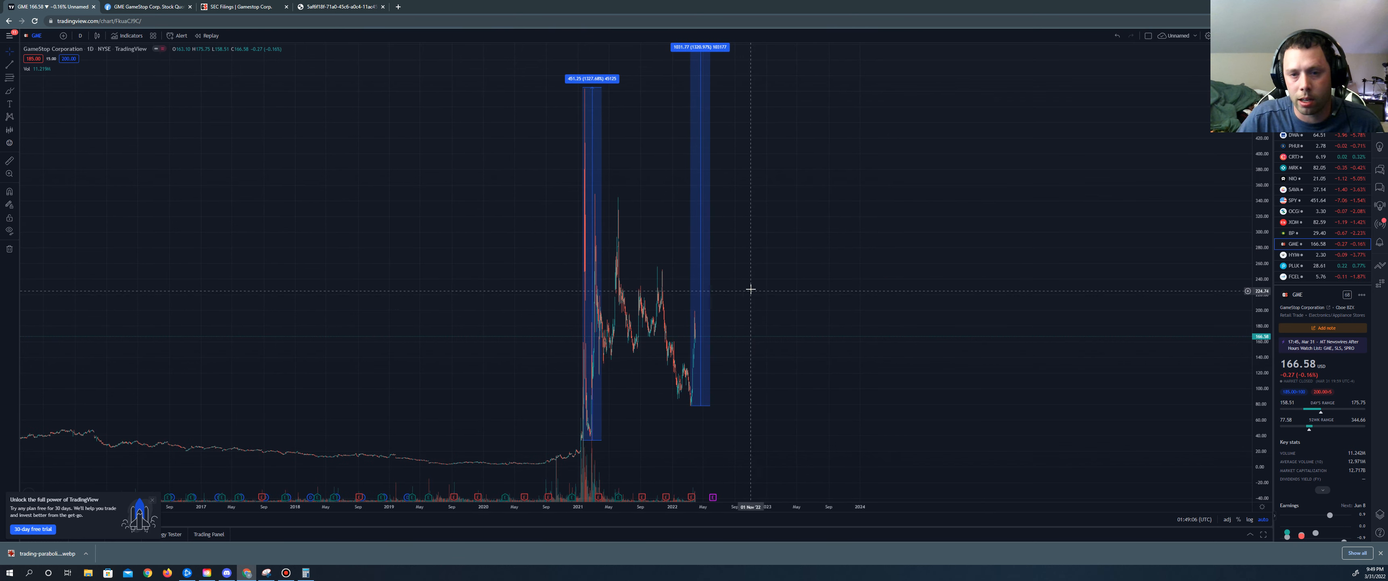
{"action": "mouse_move", "coordinate": [828, 127]}
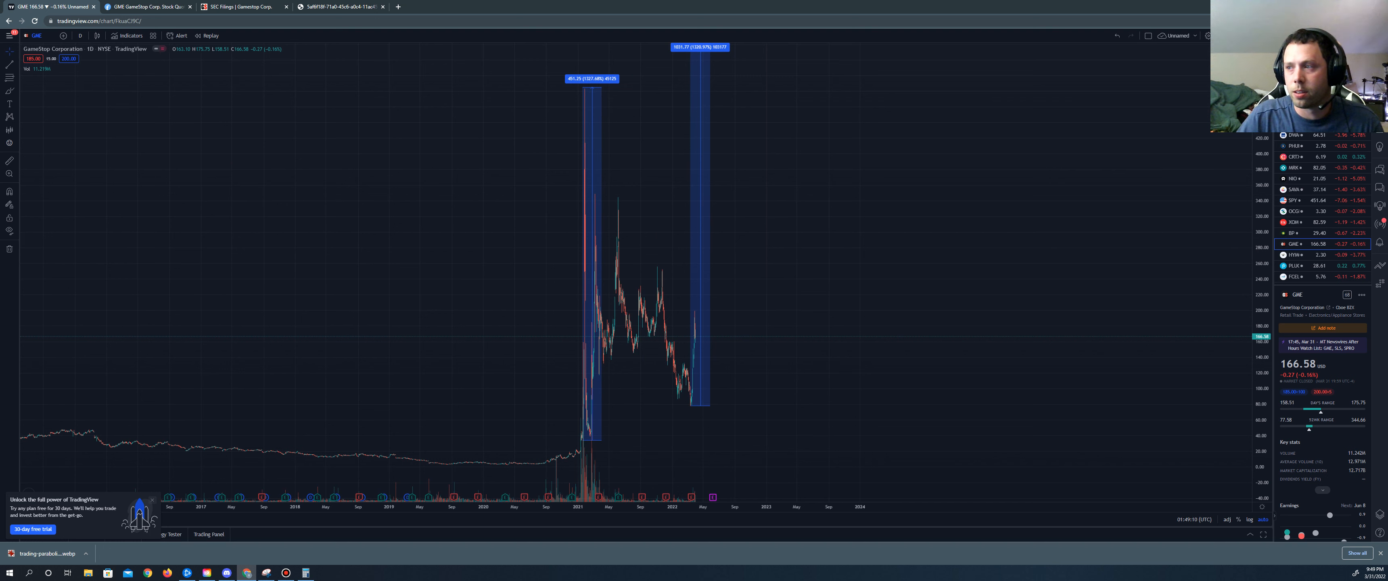
{"action": "mouse_move", "coordinate": [1097, 138]}
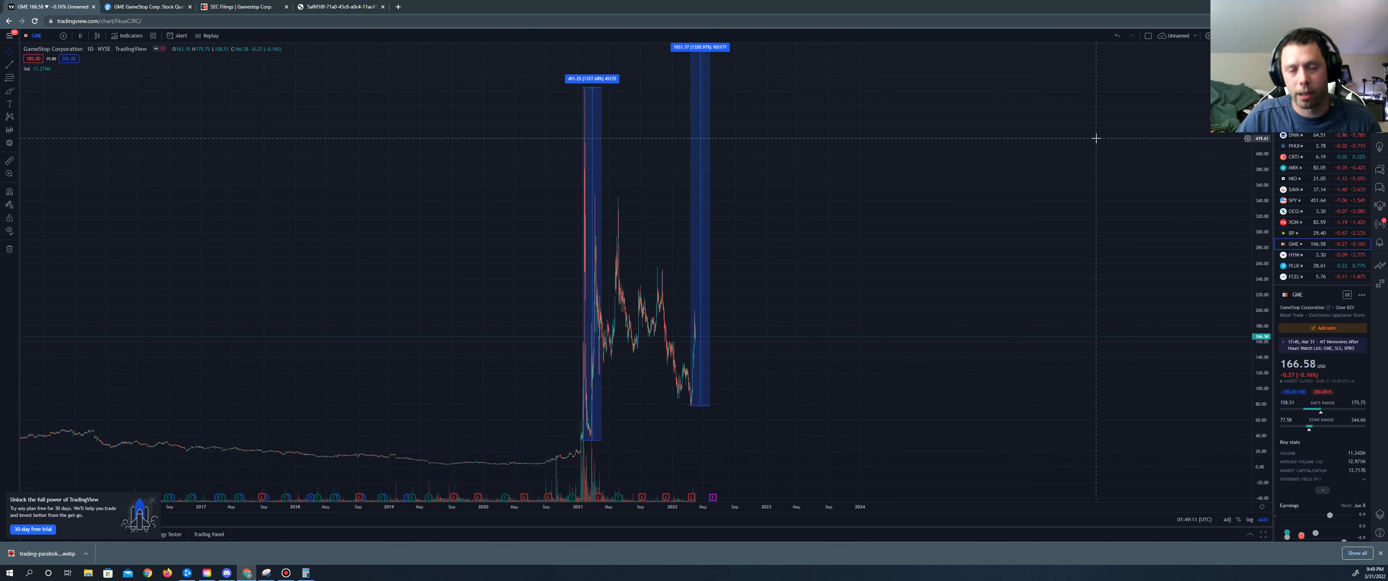